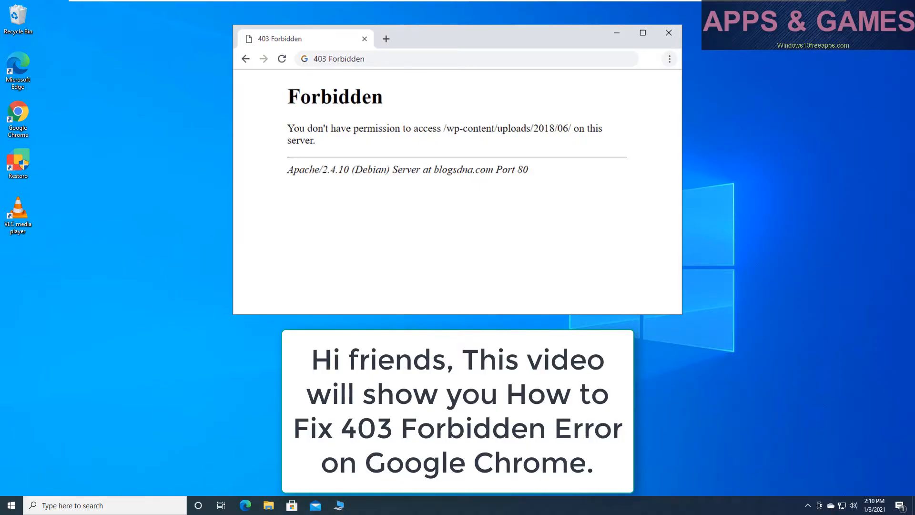
{"action": "mouse_move", "coordinate": [61, 92]}
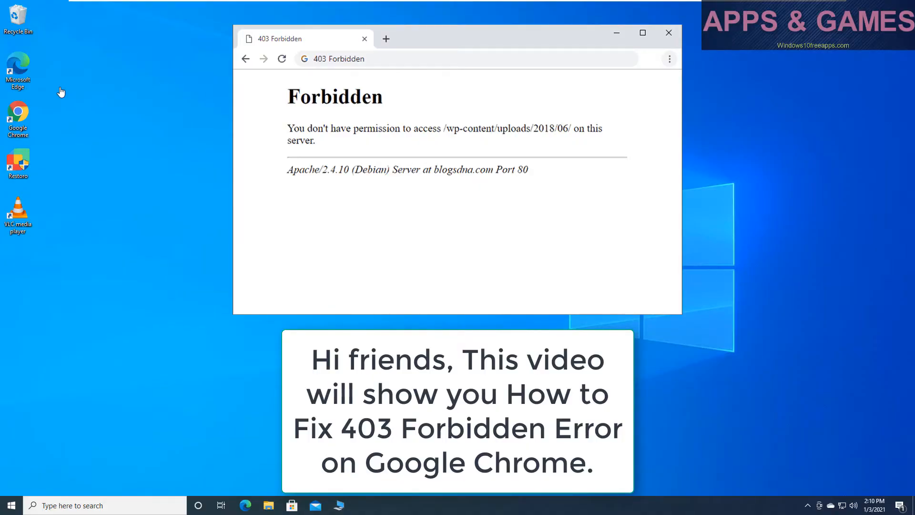
Launch Google Chrome from its desktop shortcut
{"action": "left_click", "coordinate": [668, 33]}
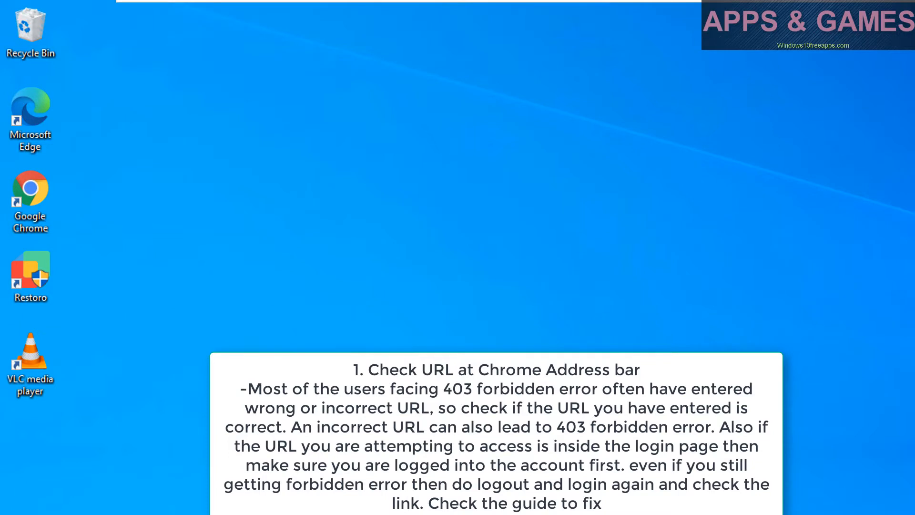
{"action": "left_click", "coordinate": [30, 117]}
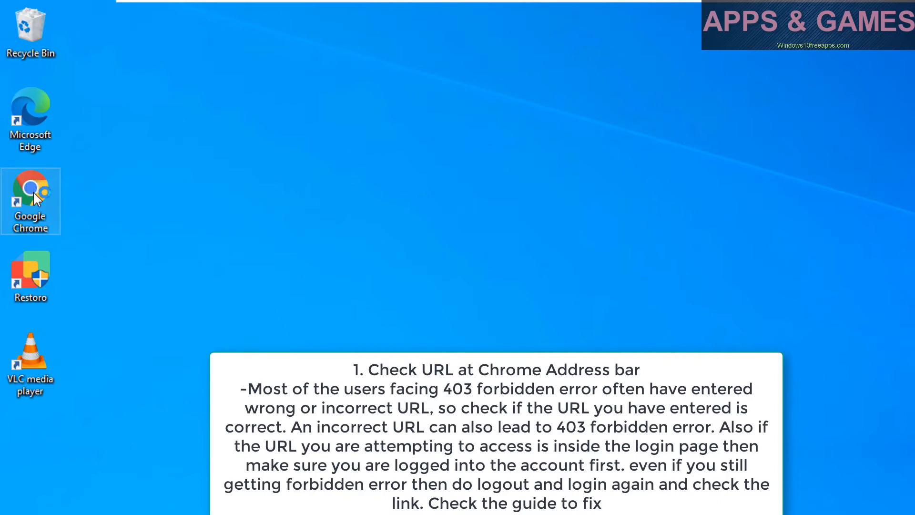
{"action": "mouse_move", "coordinate": [35, 195]}
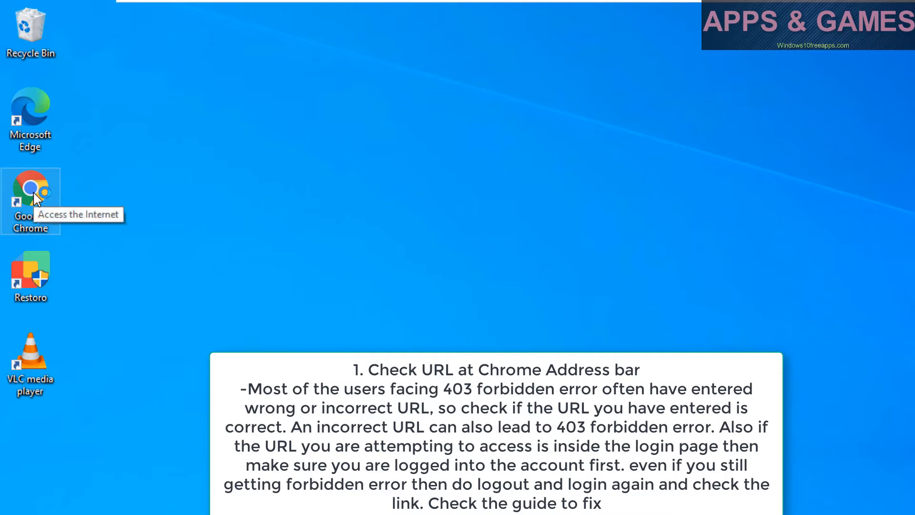
{"action": "double_click", "coordinate": [30, 190]}
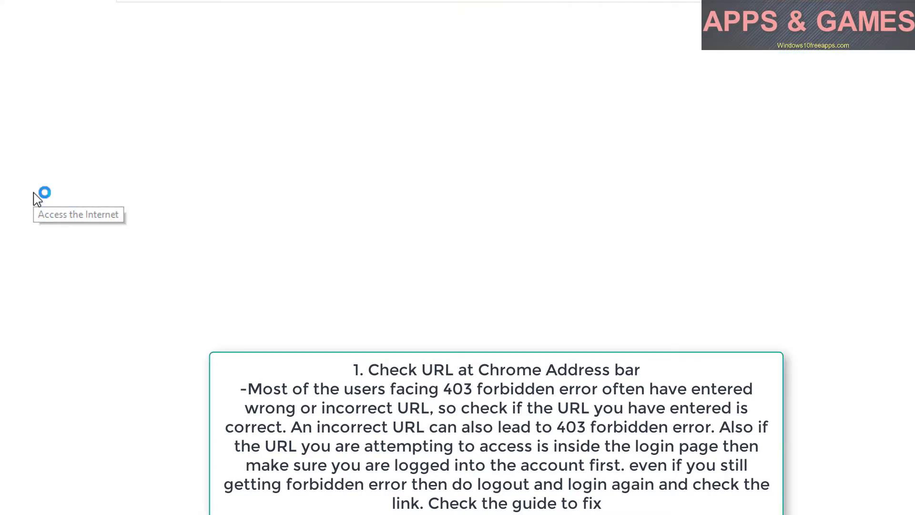
{"action": "mouse_move", "coordinate": [315, 149]}
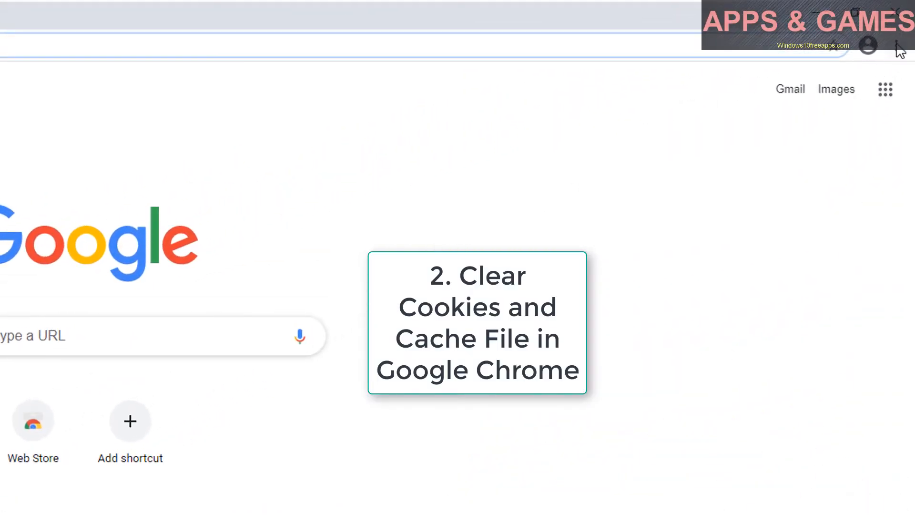
{"action": "mouse_move", "coordinate": [901, 46]}
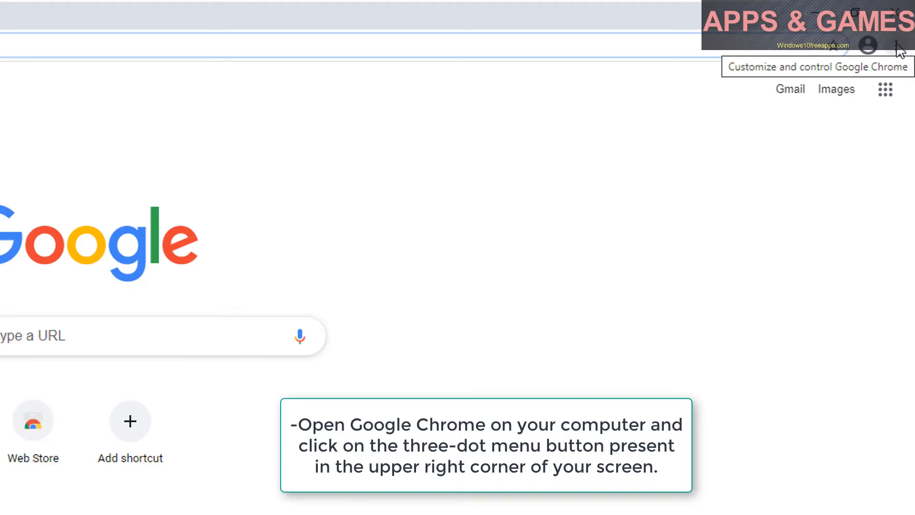
Reach Chrome's Settings page through the three-dot menu
{"action": "left_click", "coordinate": [897, 45]}
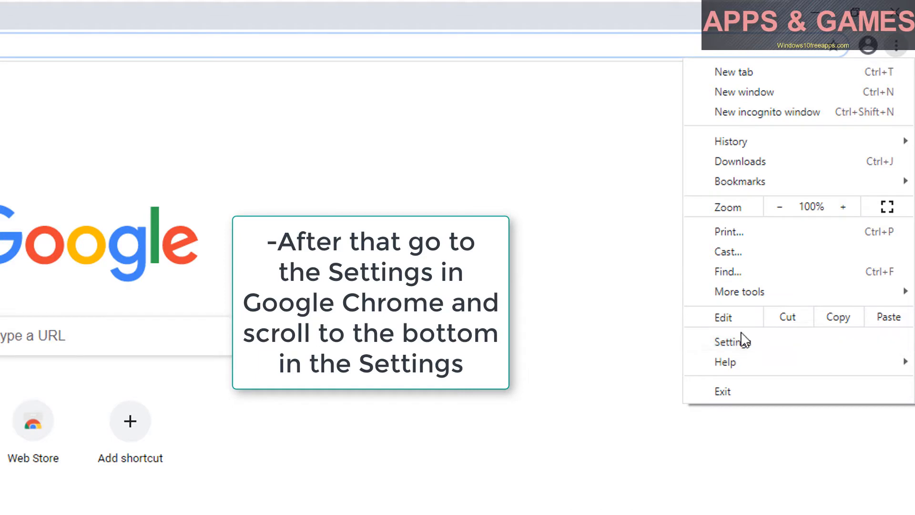
{"action": "mouse_move", "coordinate": [758, 342]}
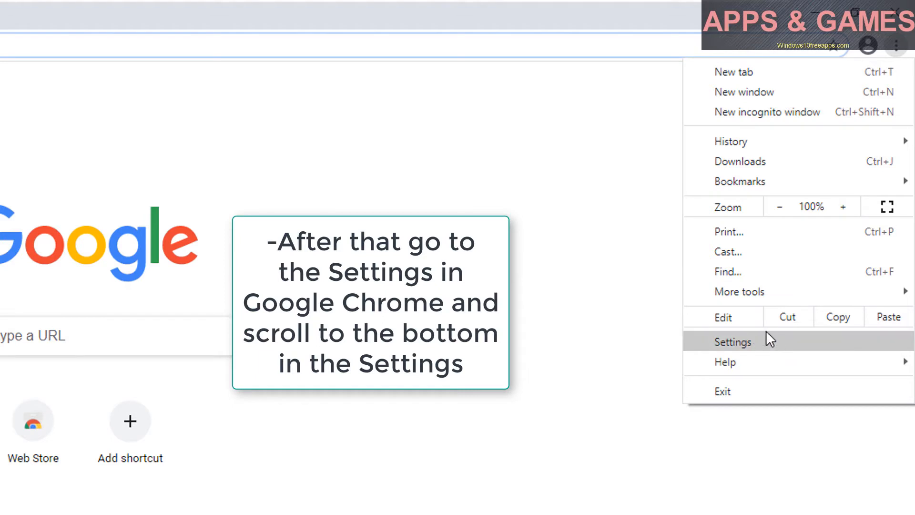
{"action": "left_click", "coordinate": [733, 341]}
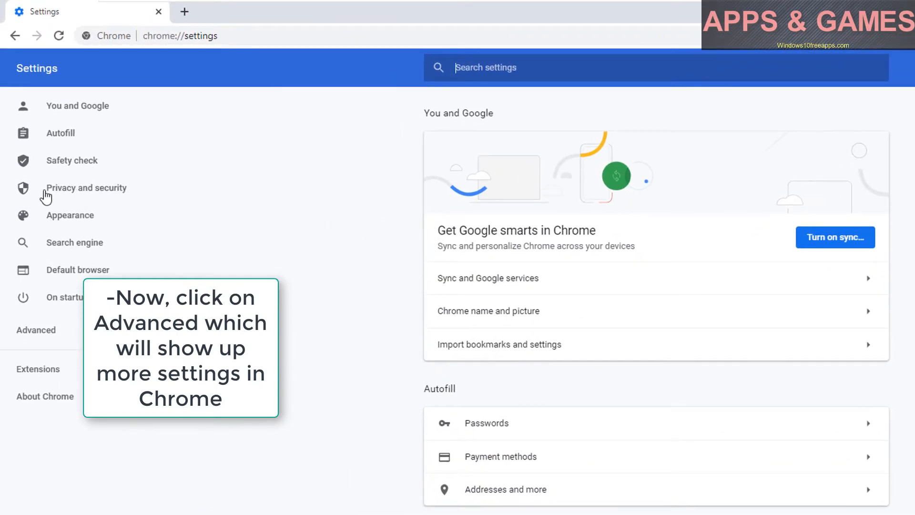
Under Privacy and security, clear browsing data with cookies and cached images and files selected
{"action": "left_click", "coordinate": [85, 187]}
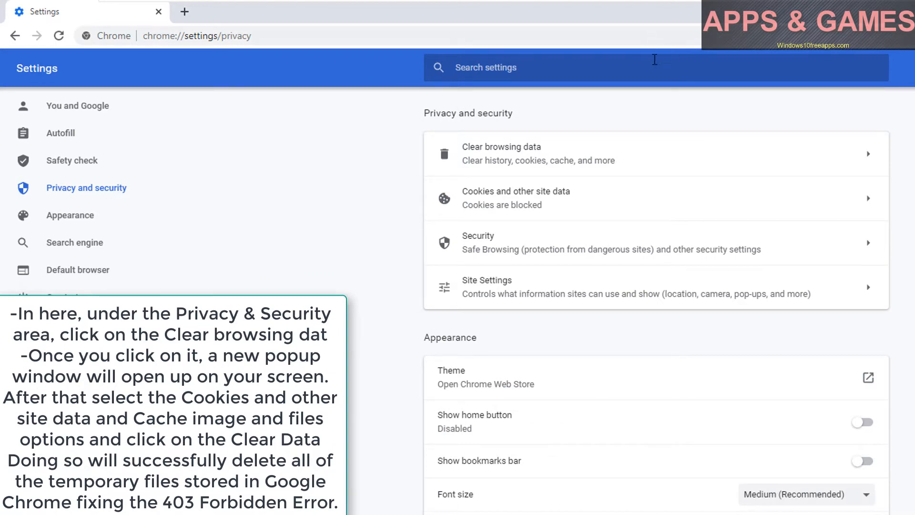
{"action": "left_click", "coordinate": [500, 147]}
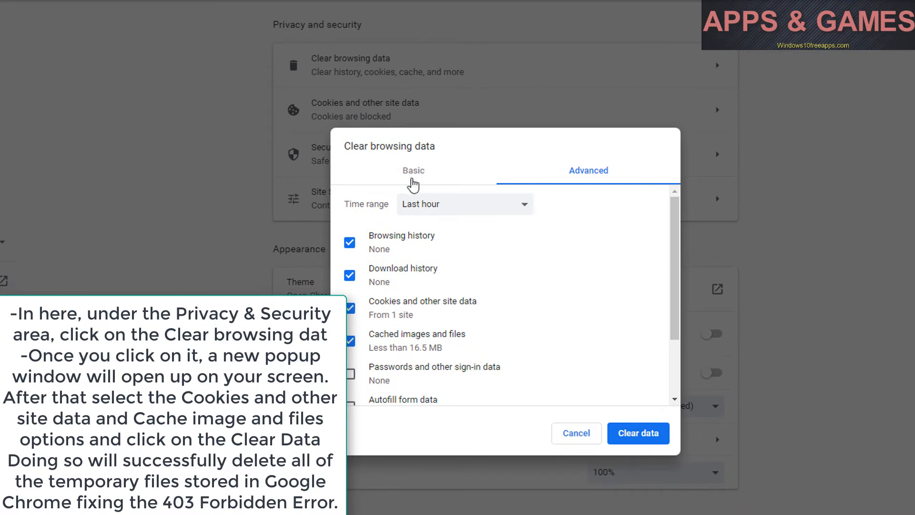
{"action": "left_click", "coordinate": [412, 171]}
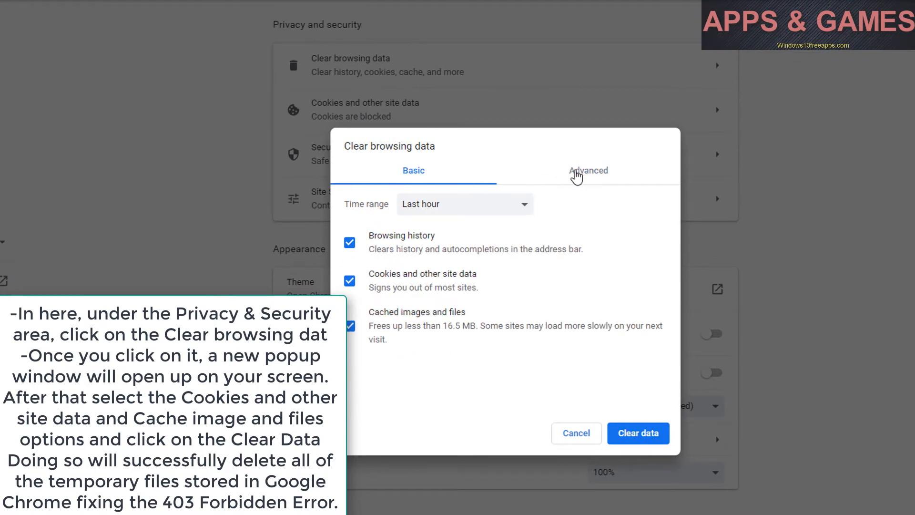
{"action": "left_click", "coordinate": [588, 170]}
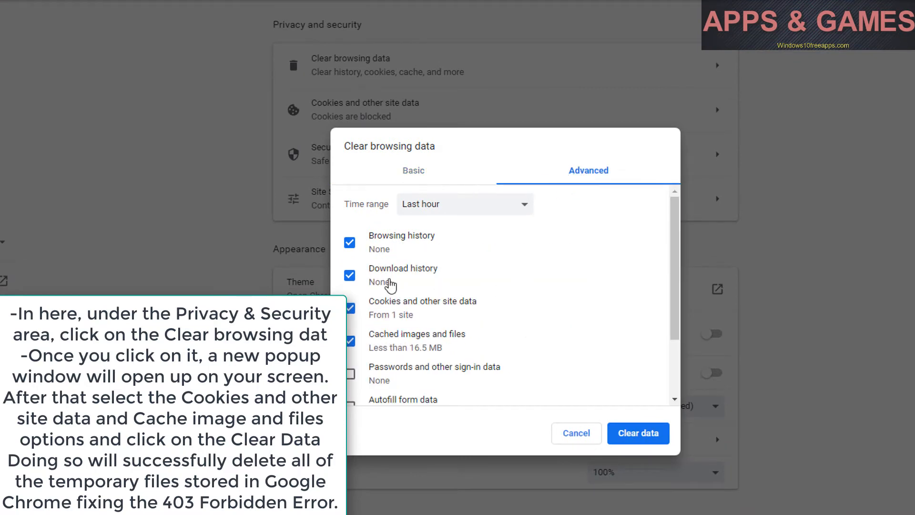
{"action": "mouse_move", "coordinate": [429, 314]}
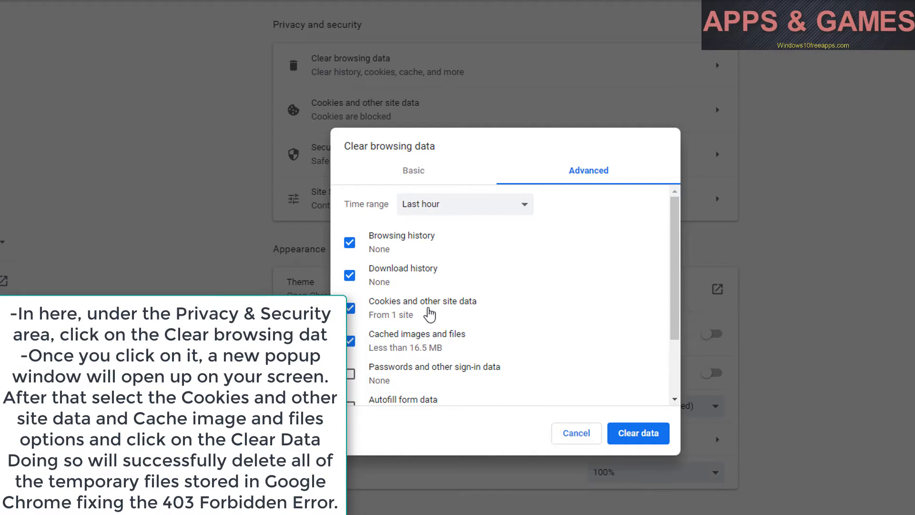
{"action": "left_click", "coordinate": [638, 433]}
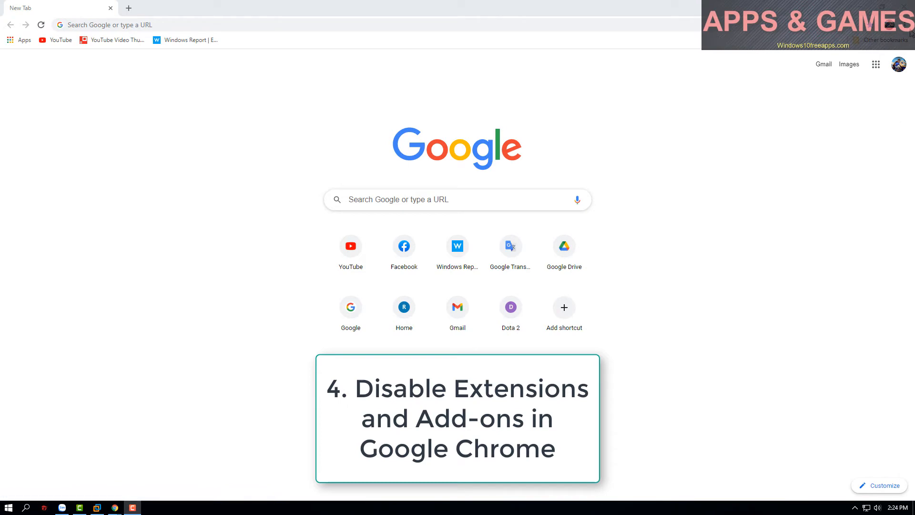
In the Extensions manager, toggle Google Translate and IDM Integration Module, then close IDM's welcome tab
{"action": "left_click", "coordinate": [898, 57]}
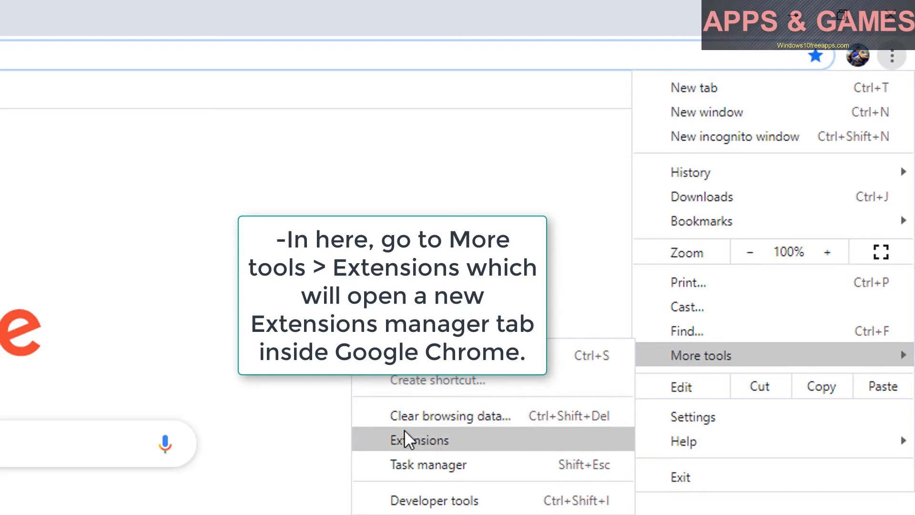
{"action": "left_click", "coordinate": [419, 441]}
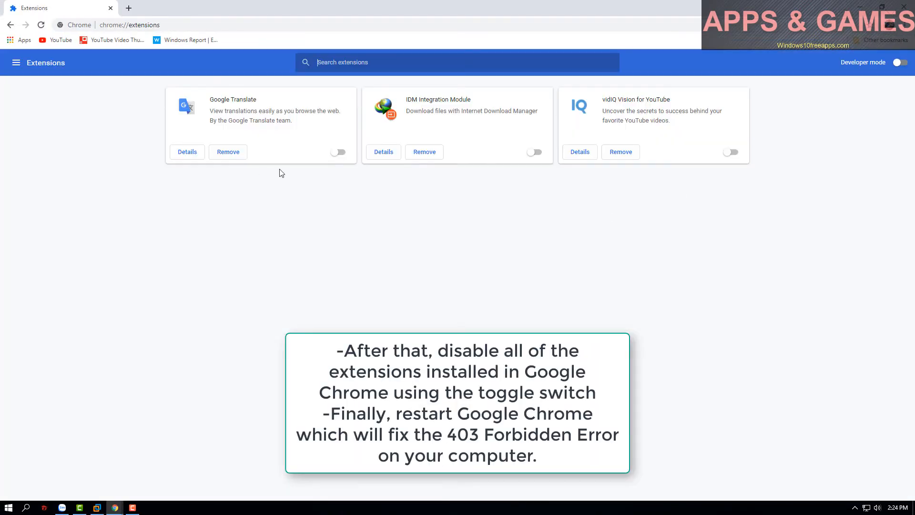
{"action": "left_click", "coordinate": [338, 152]}
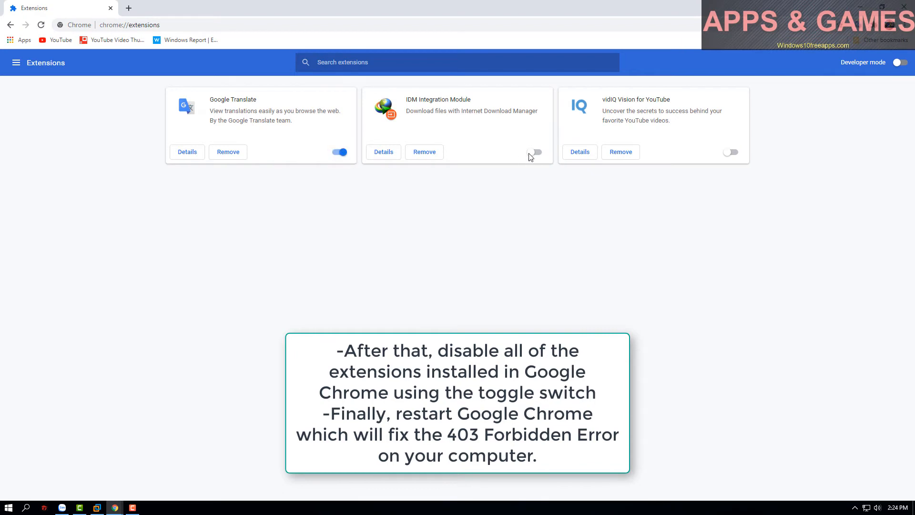
{"action": "left_click", "coordinate": [533, 153]}
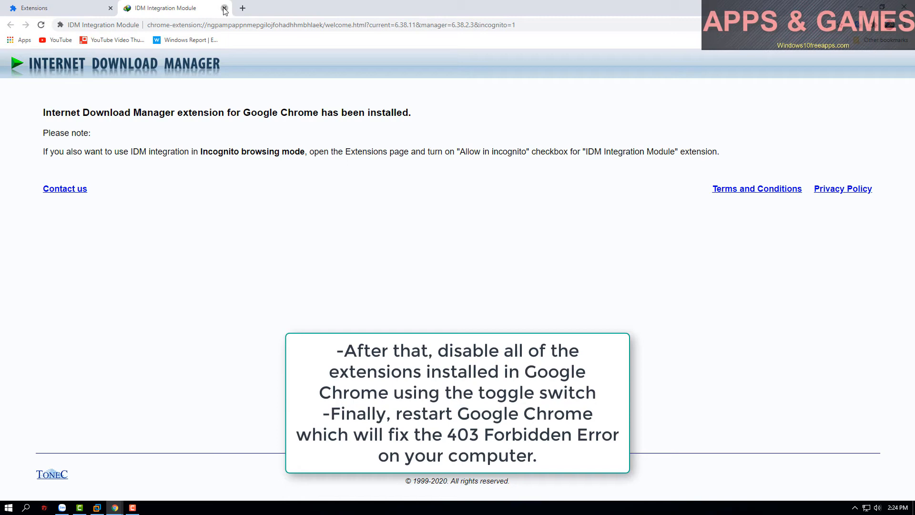
{"action": "left_click", "coordinate": [223, 8]}
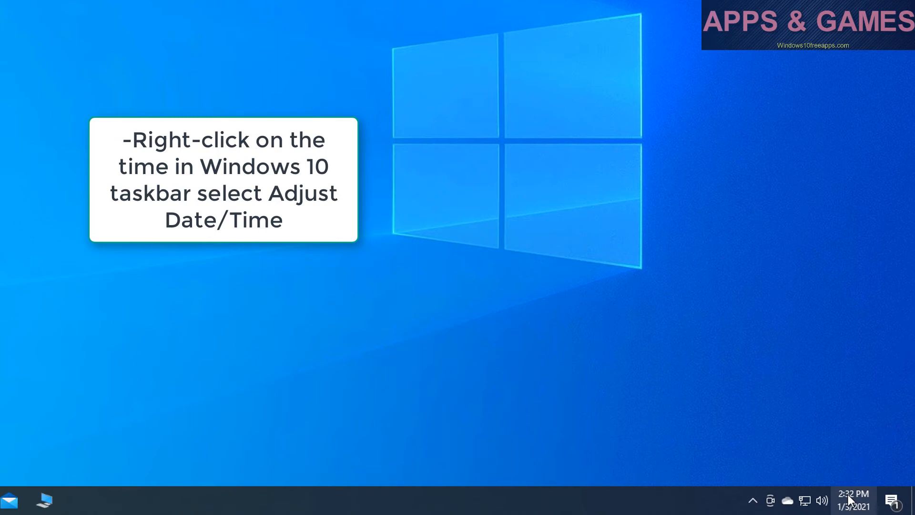
From the taskbar clock, enable Set time automatically and Set time zone automatically
{"action": "right_click", "coordinate": [852, 500]}
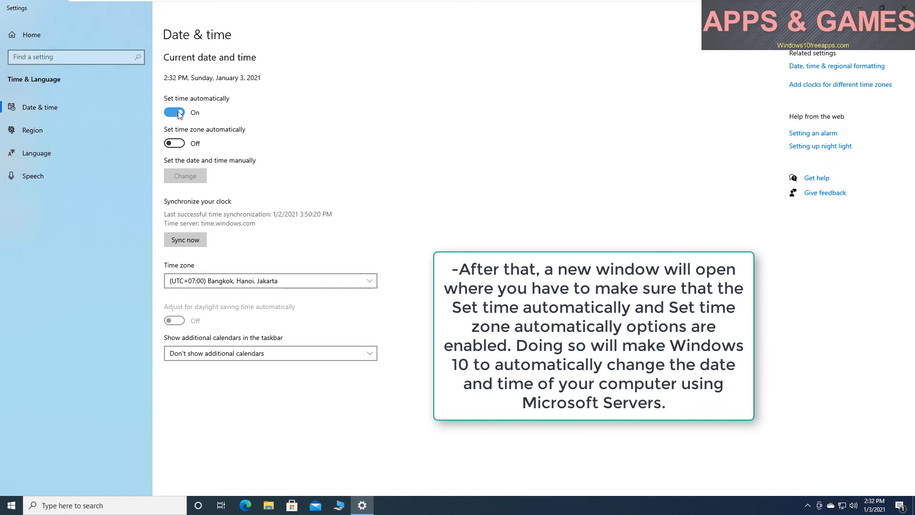
{"action": "left_click", "coordinate": [174, 112]}
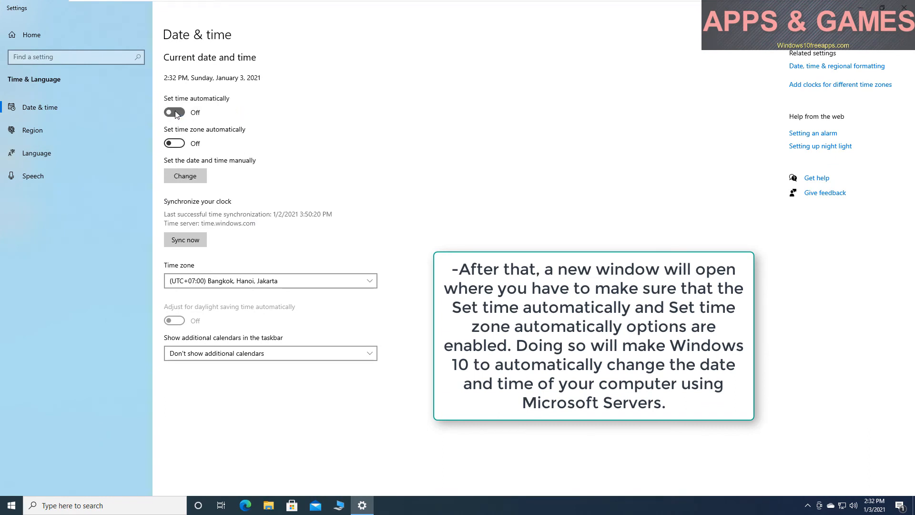
{"action": "left_click", "coordinate": [174, 113]}
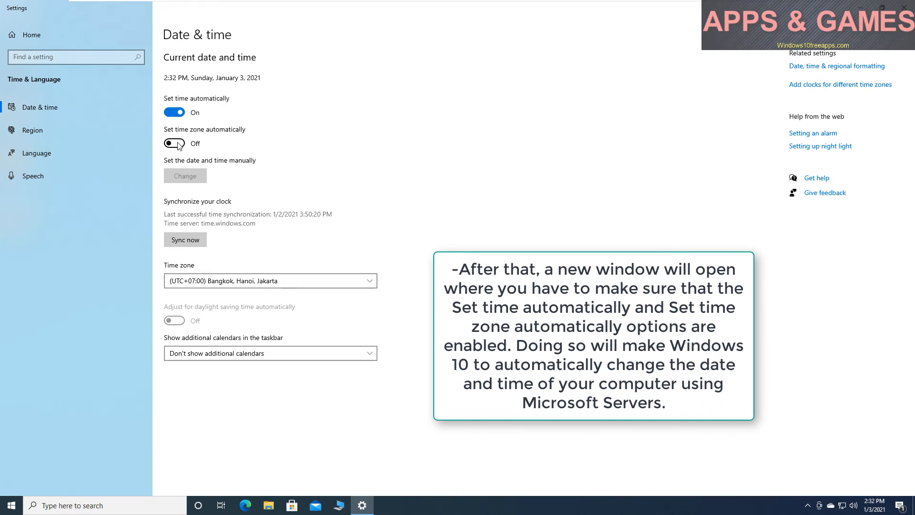
{"action": "left_click", "coordinate": [174, 143]}
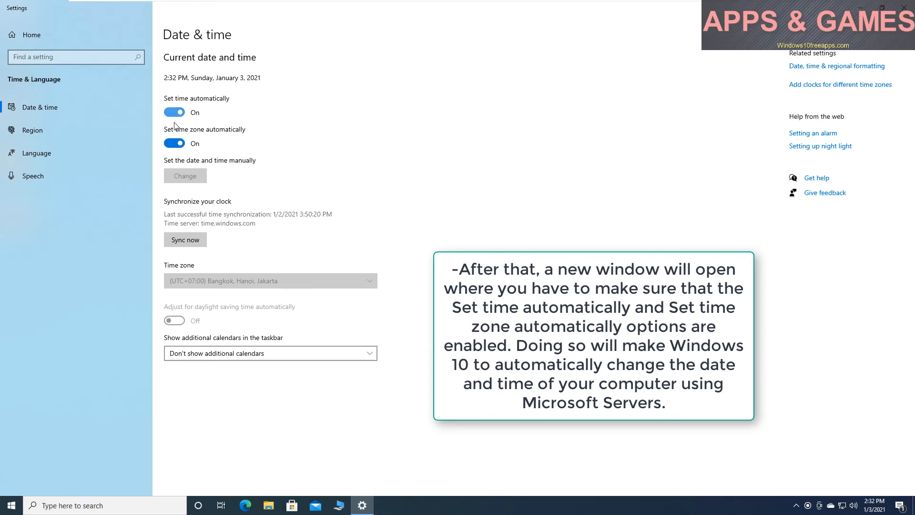